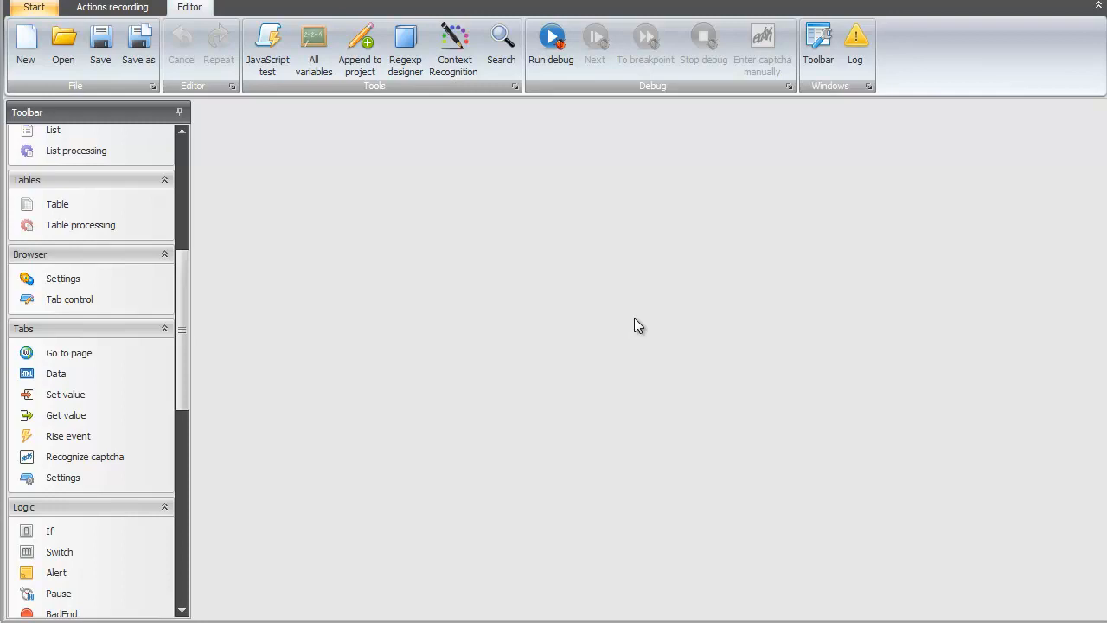
mouse_move(560, 354)
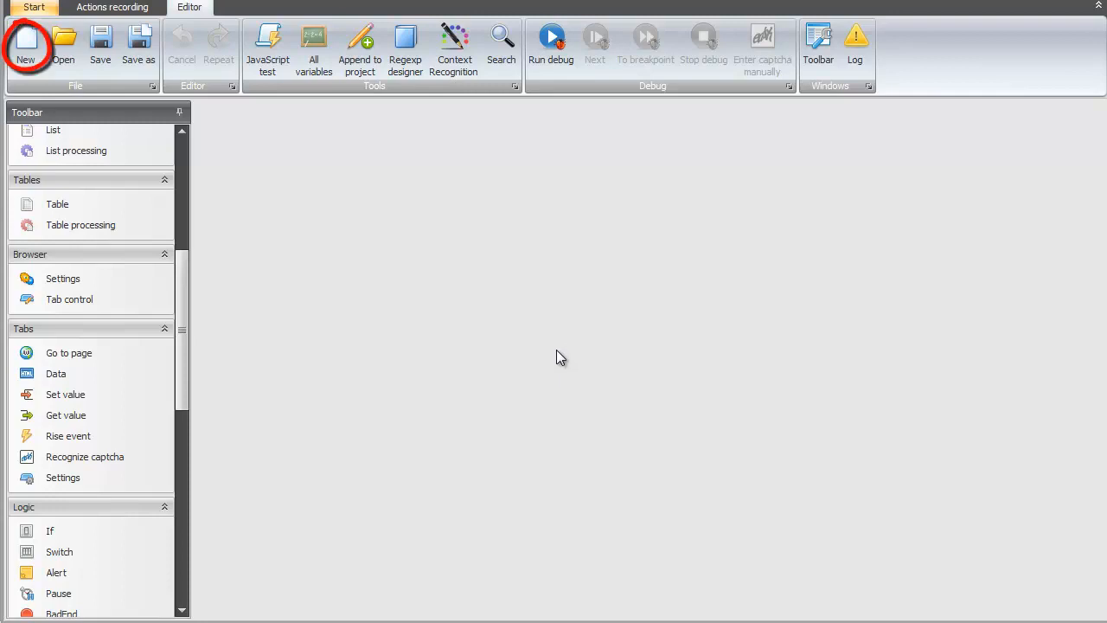
mouse_move(313, 253)
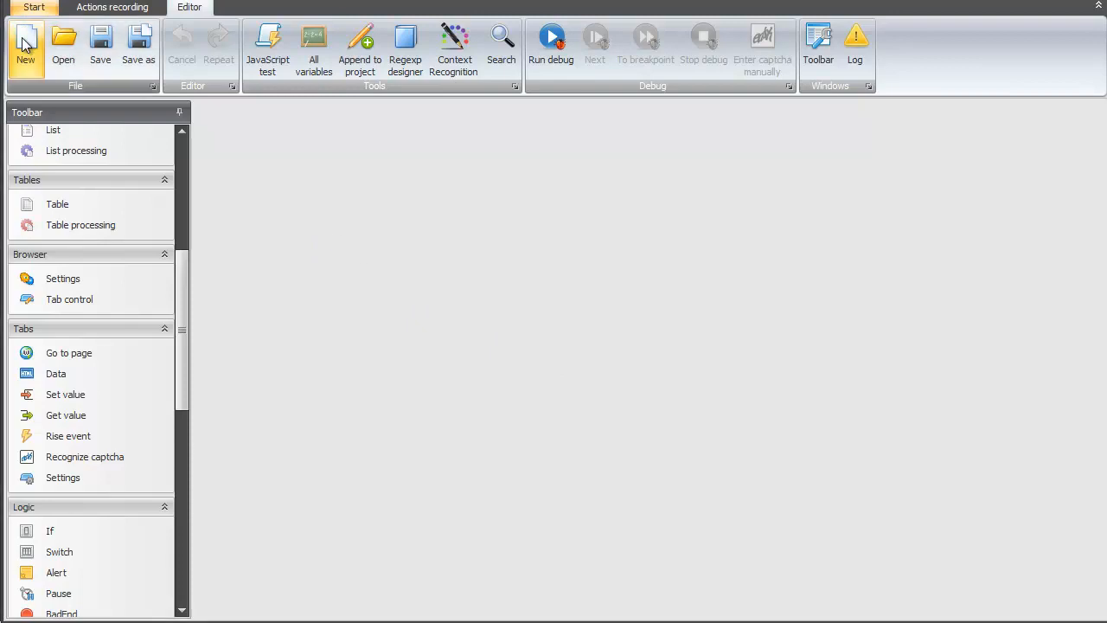
Create a new empty project whose canvas holds only the Start block.
left_click(24, 43)
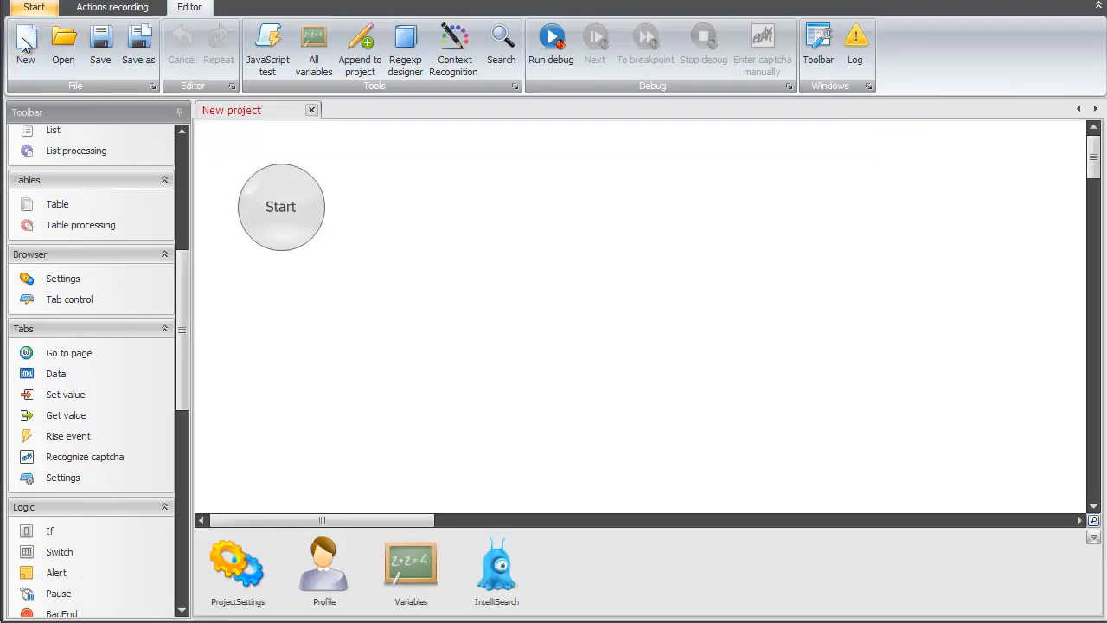
mouse_move(251, 111)
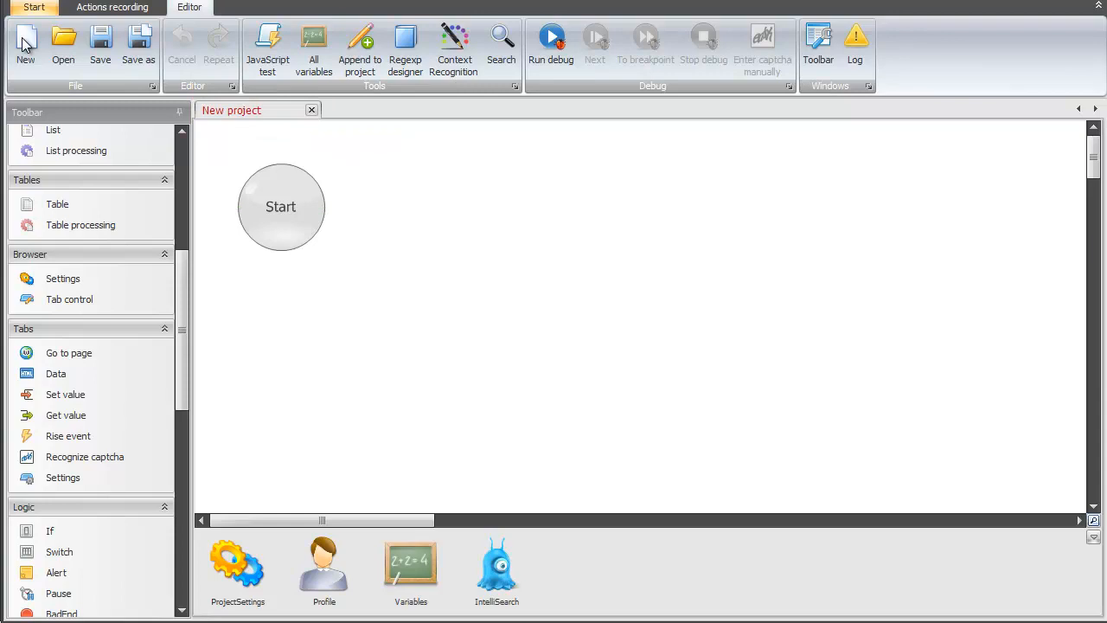
left_click(280, 206)
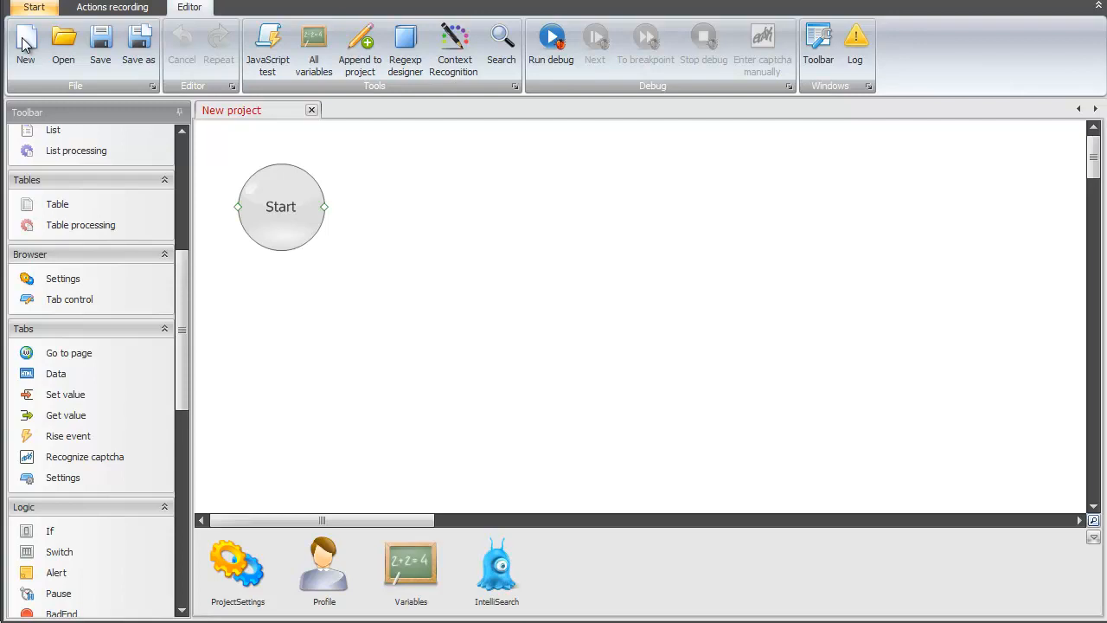
mouse_move(313, 49)
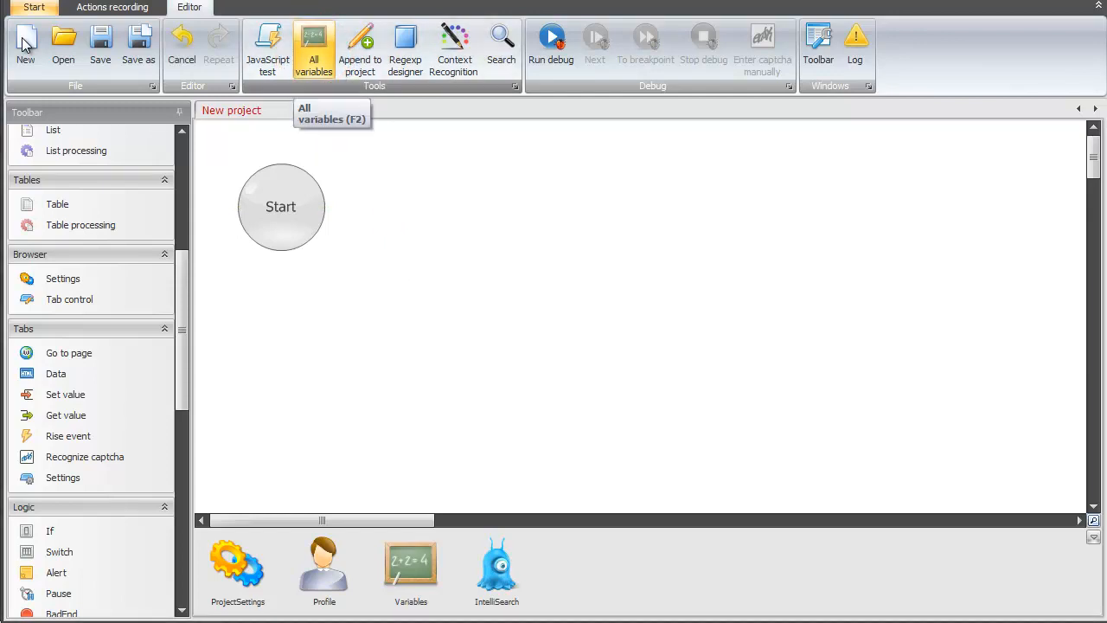
Show all project variables and start a new row in the Own variables list.
left_click(313, 48)
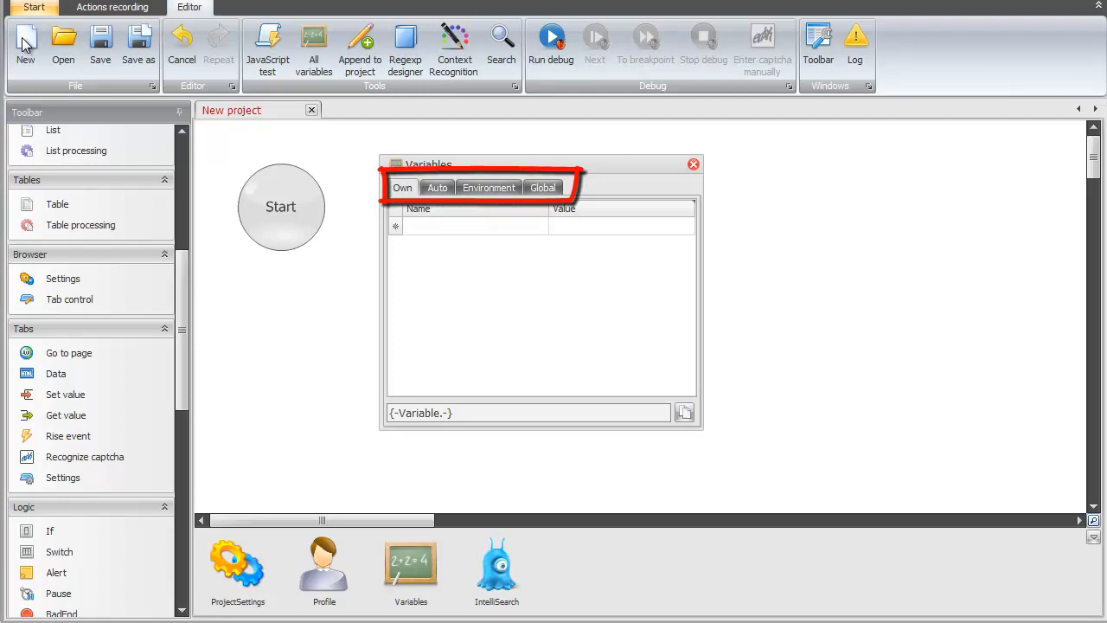
left_click(436, 187)
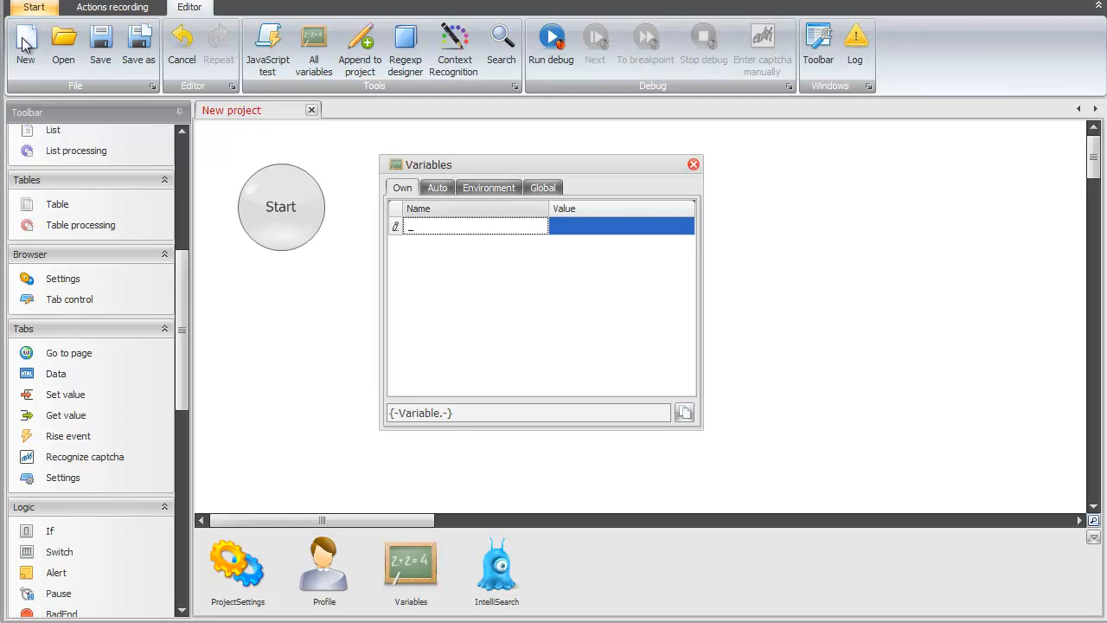
left_click(475, 225)
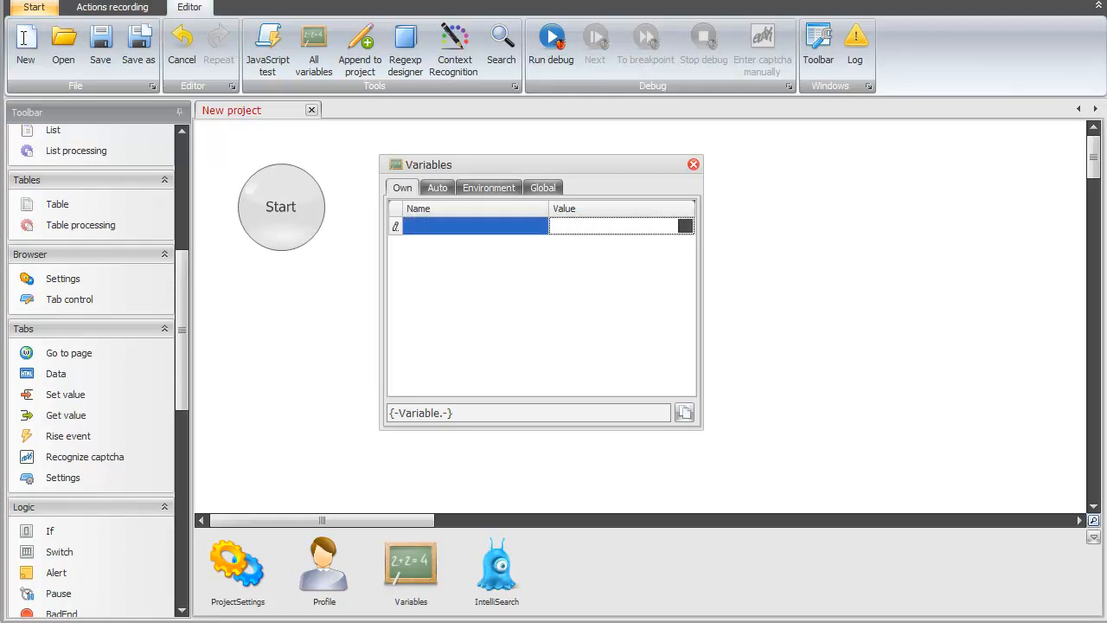
left_click(621, 225)
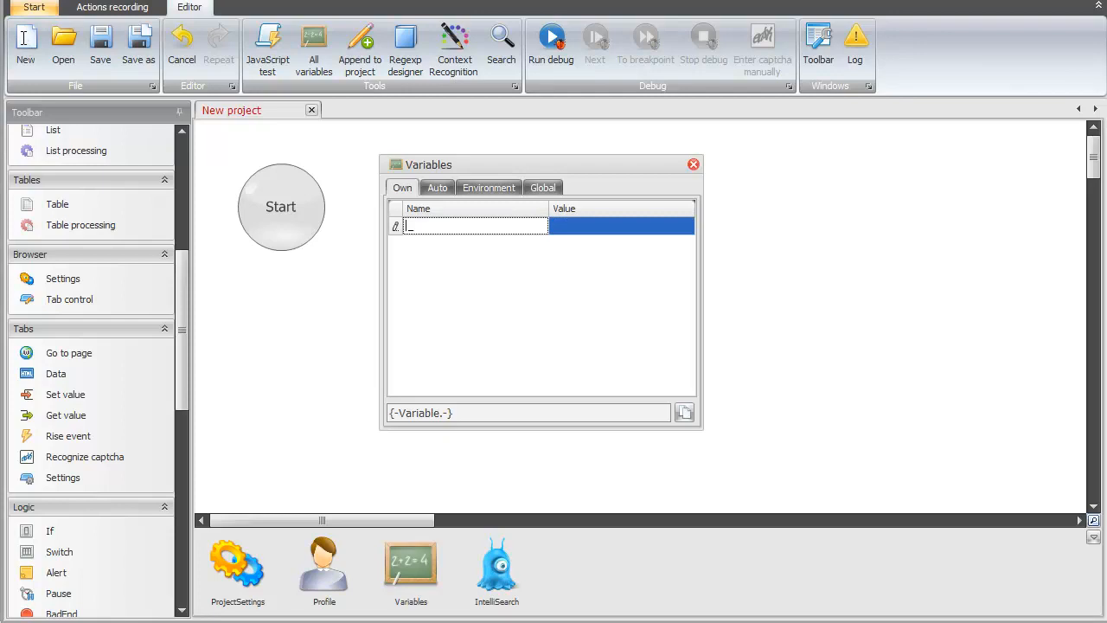
type("UR")
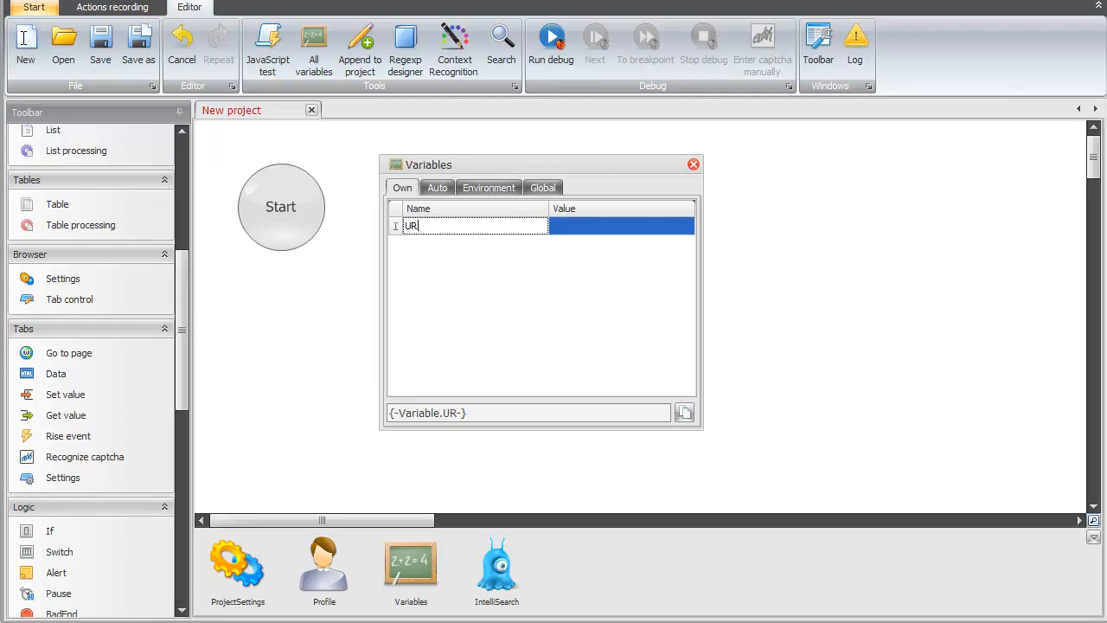
type("L")
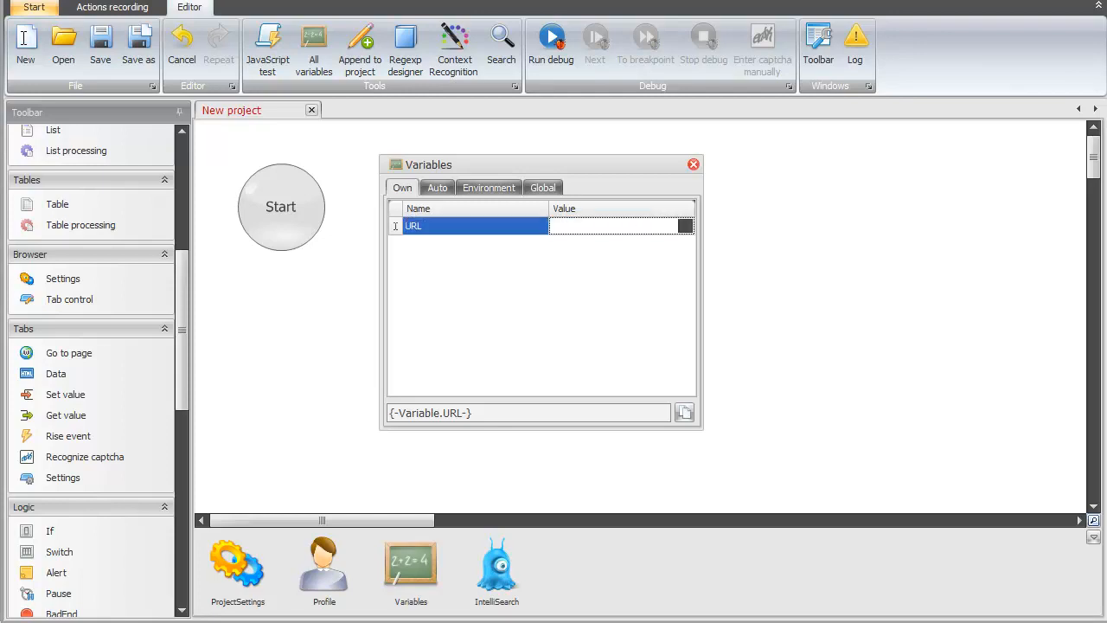
type("htt;")
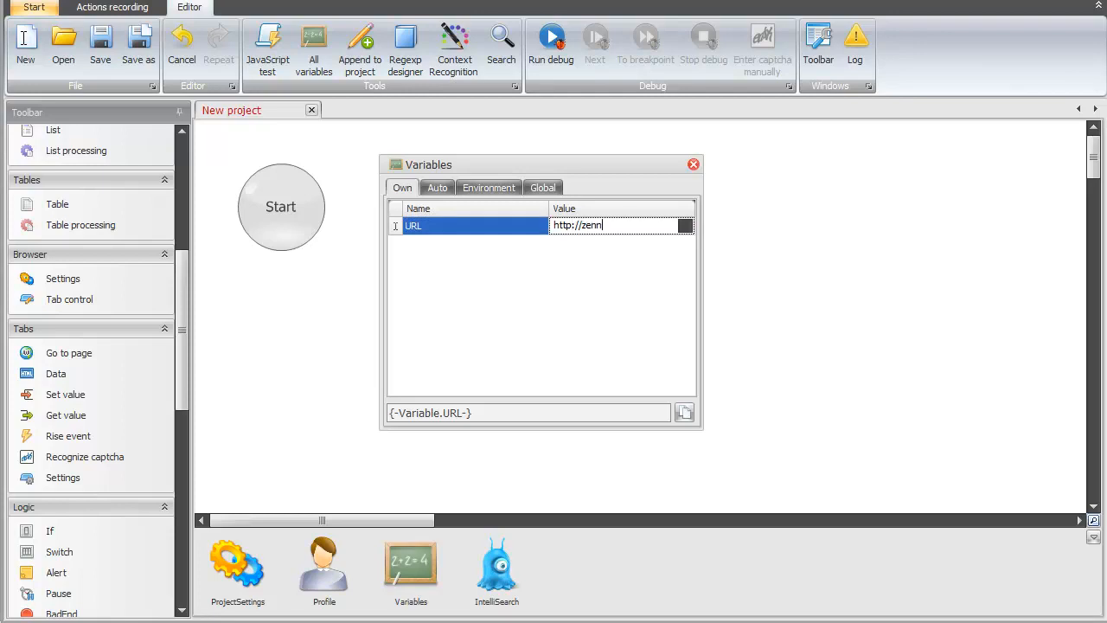
type("lab.com")
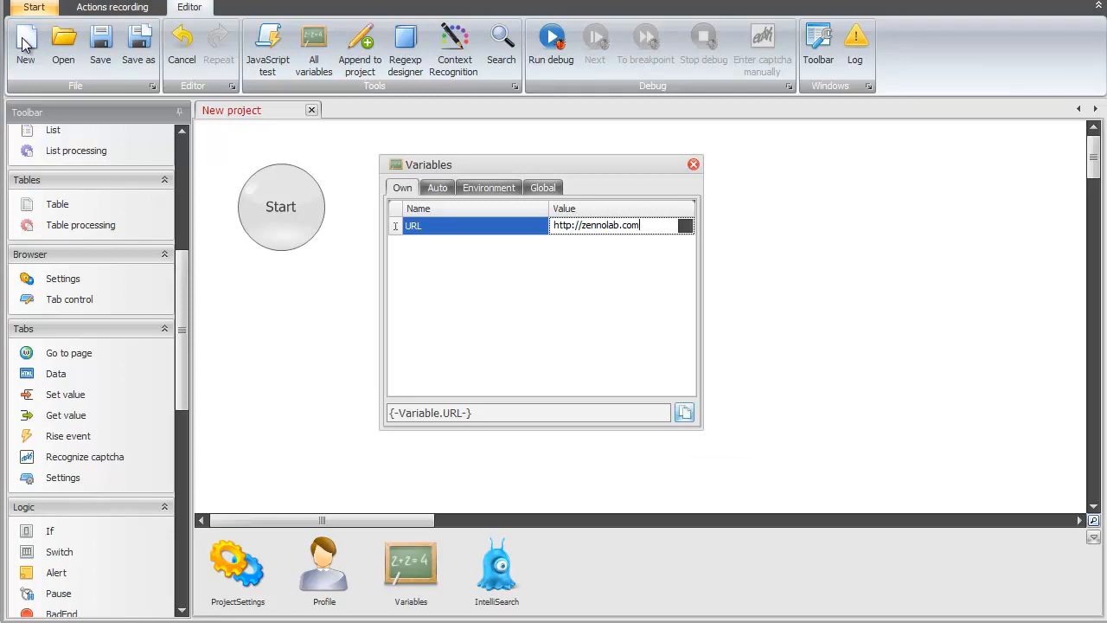
mouse_move(685, 412)
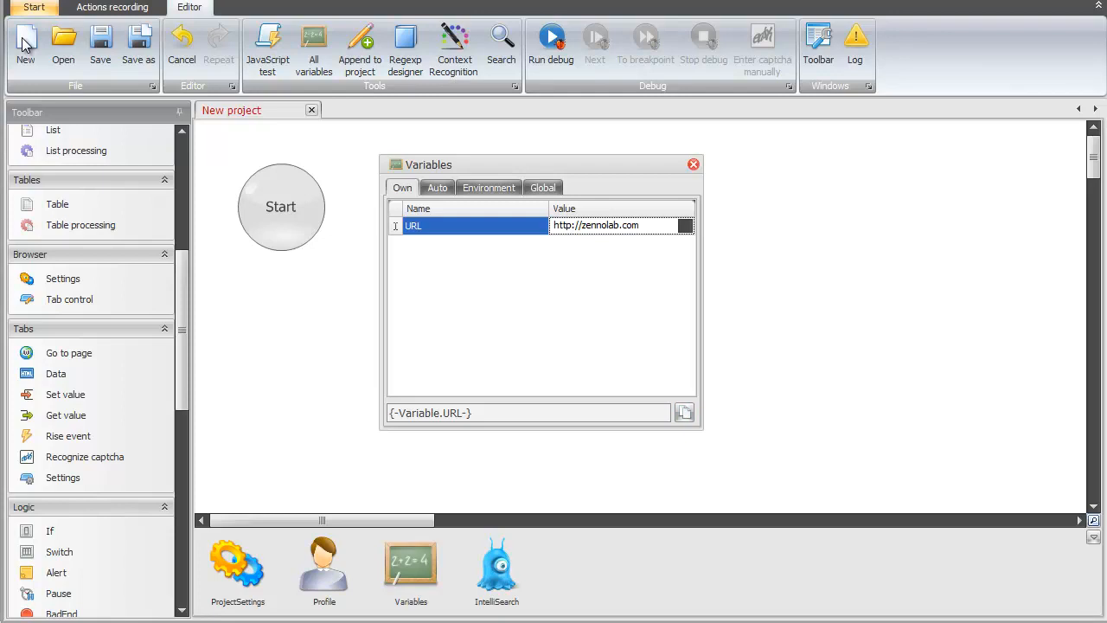
Add a Go to page action with its URL set to the {-Variable.URL-} macro.
left_click(692, 164)
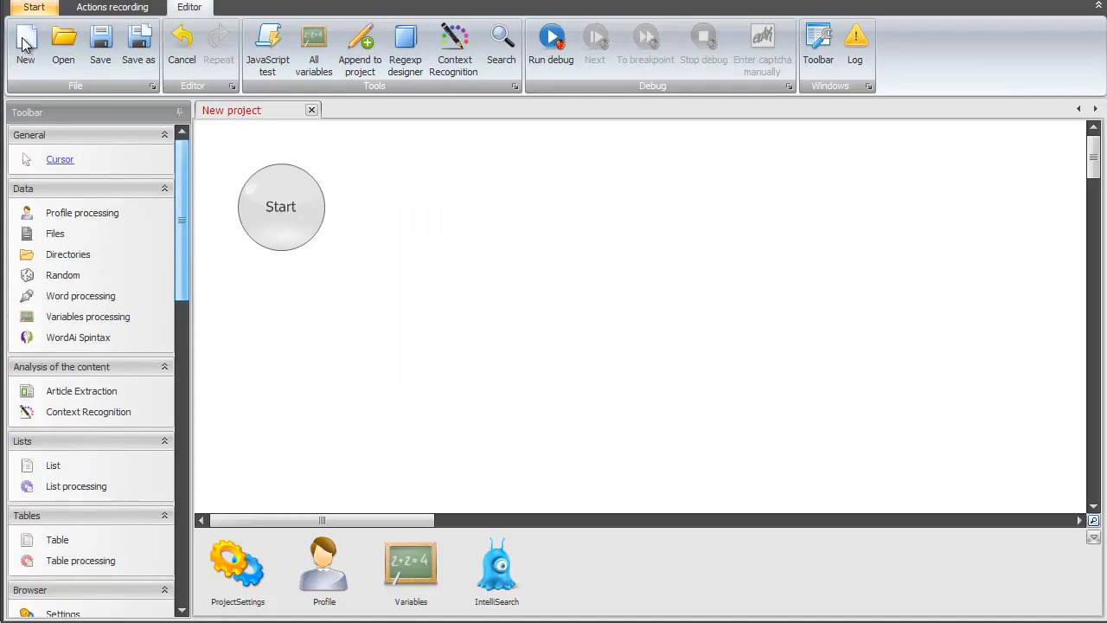
scroll("down", 3)
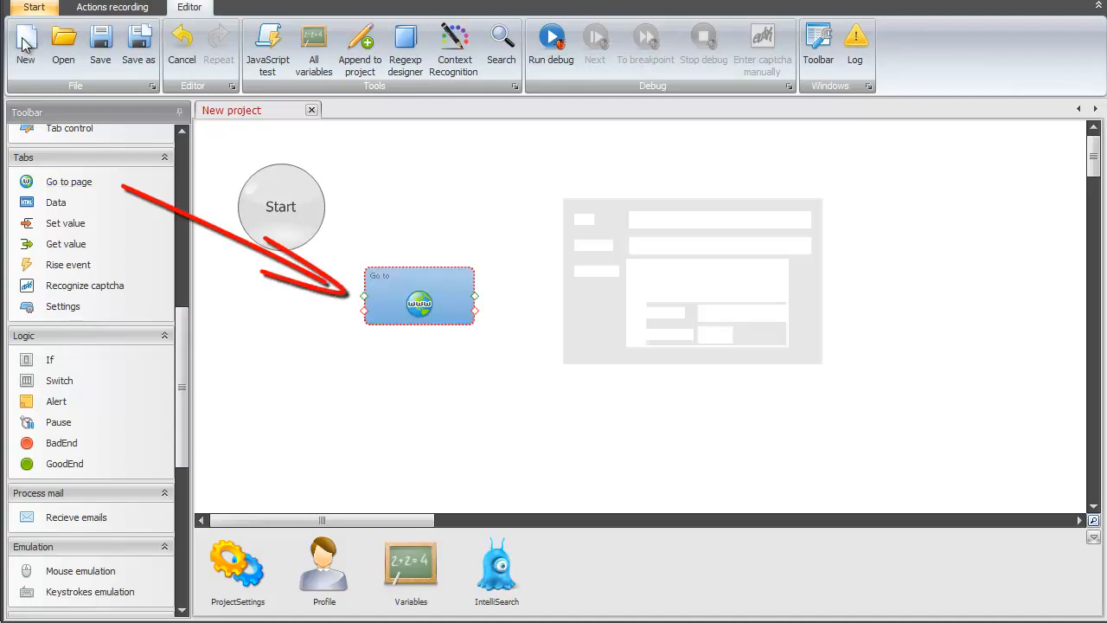
double_click(419, 296)
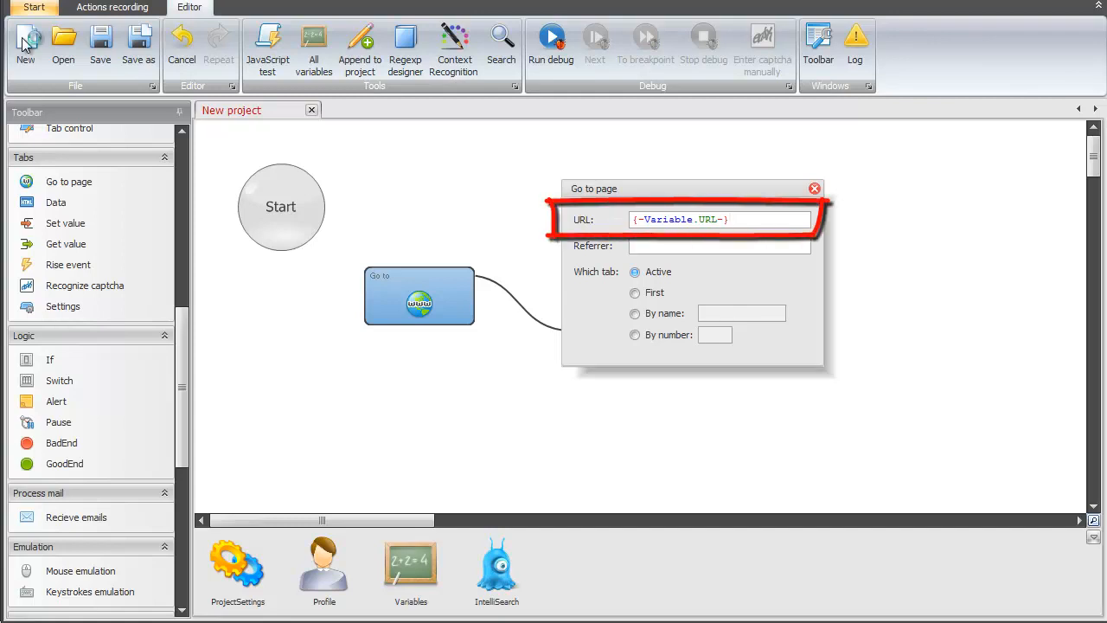
left_click(813, 187)
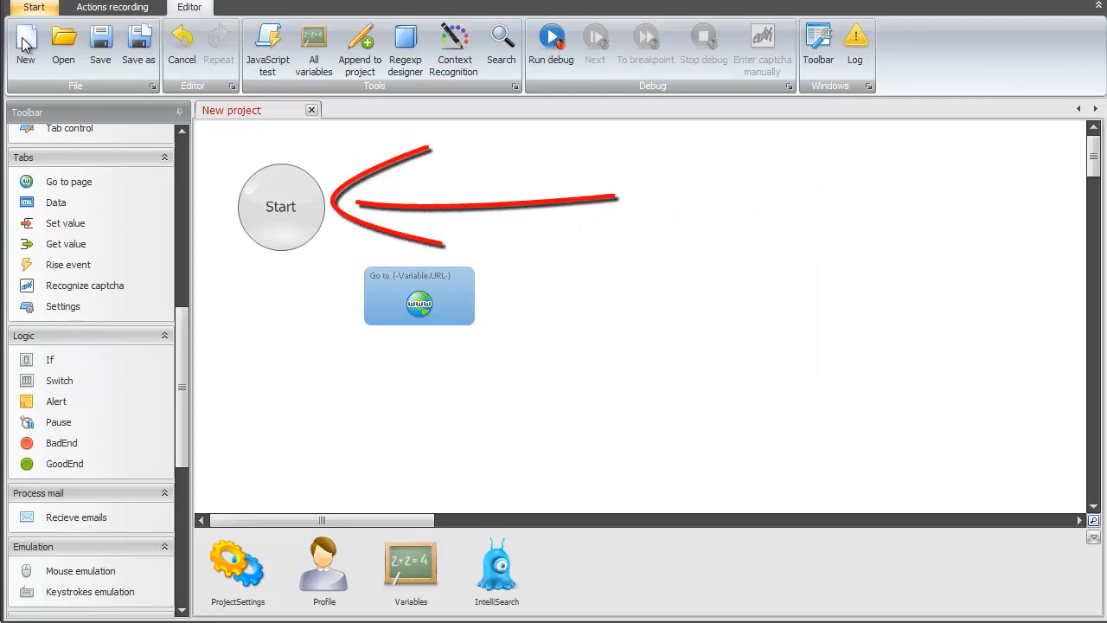
Link Start to the Go to page action and move the action lower on the canvas.
left_click(280, 208)
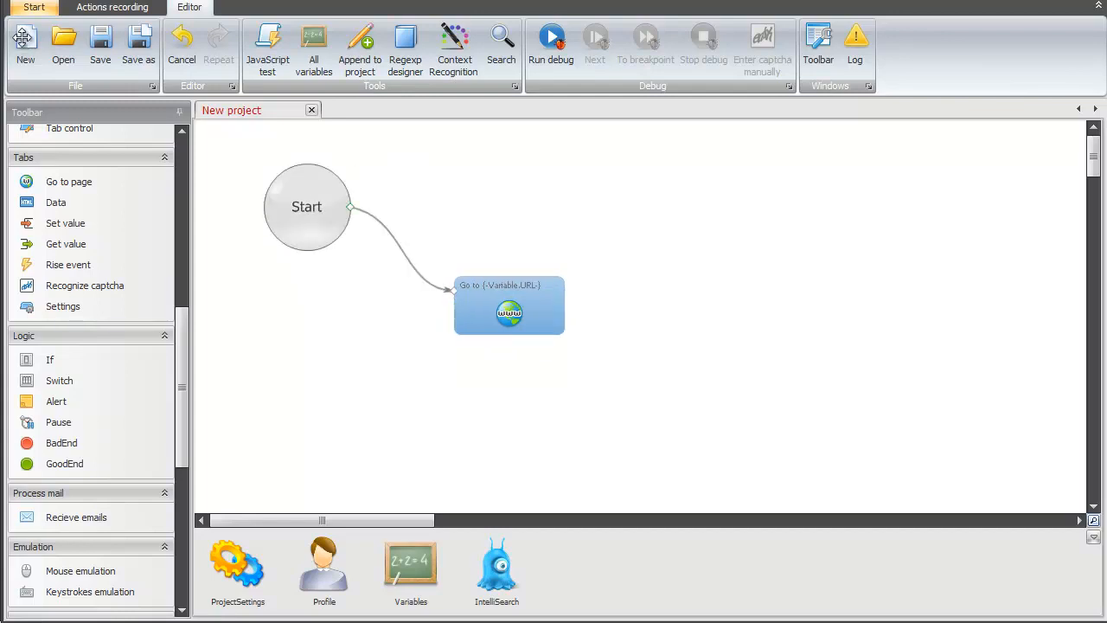
left_click_drag(509, 305, 491, 367)
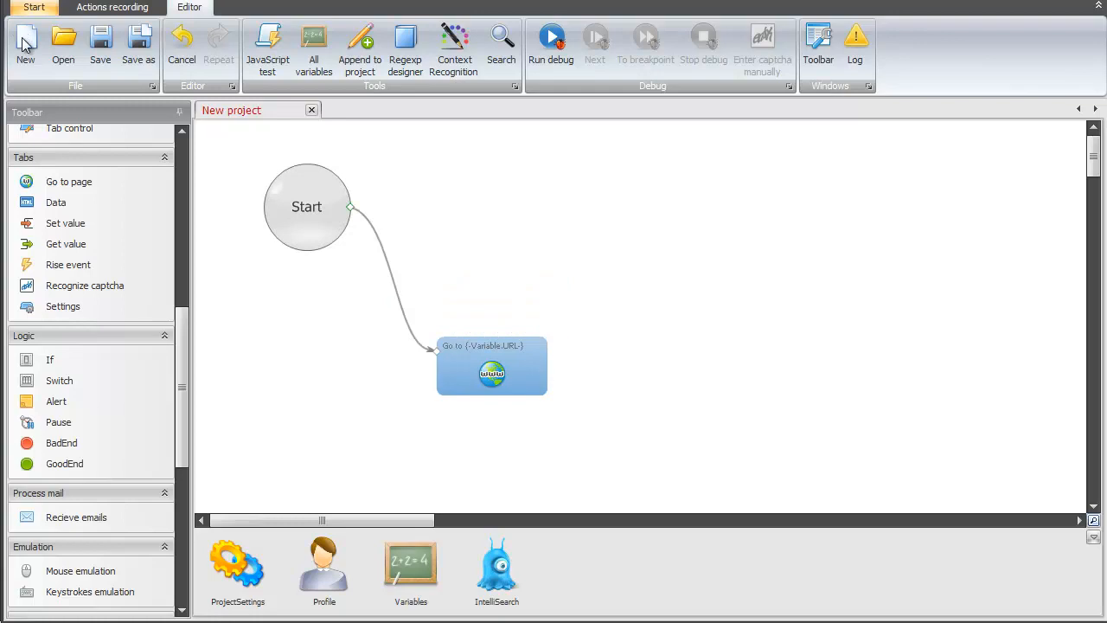
mouse_move(551, 39)
type("goToU")
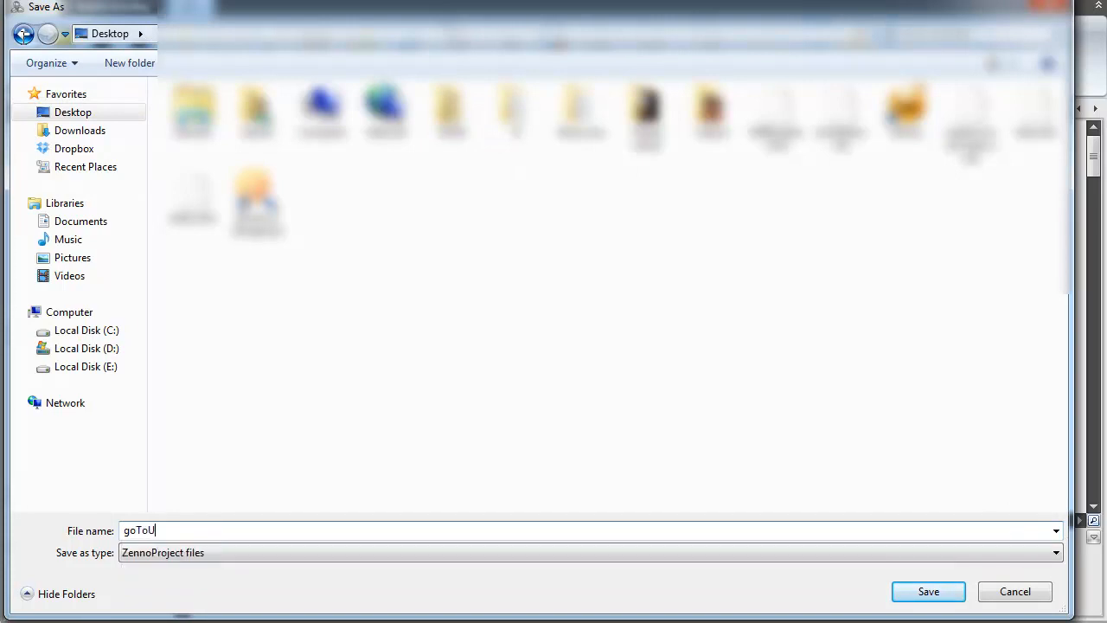
Save the project to the Desktop under the name goToURL.
type("RL")
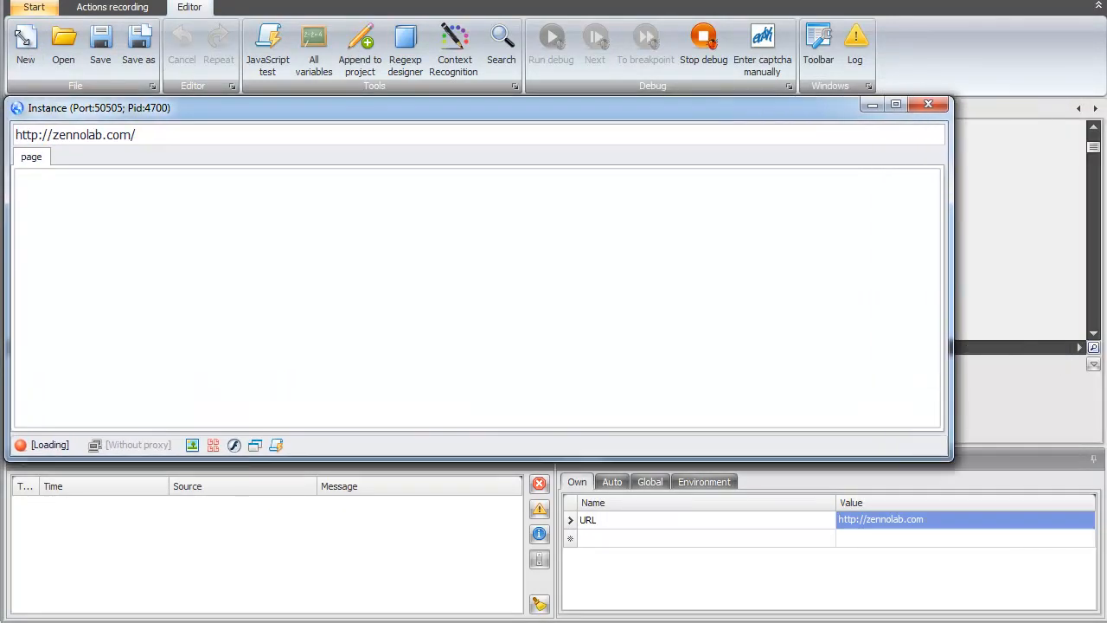
Run the project in debug so the instance loads zennolab.com from the URL variable.
left_click(315, 43)
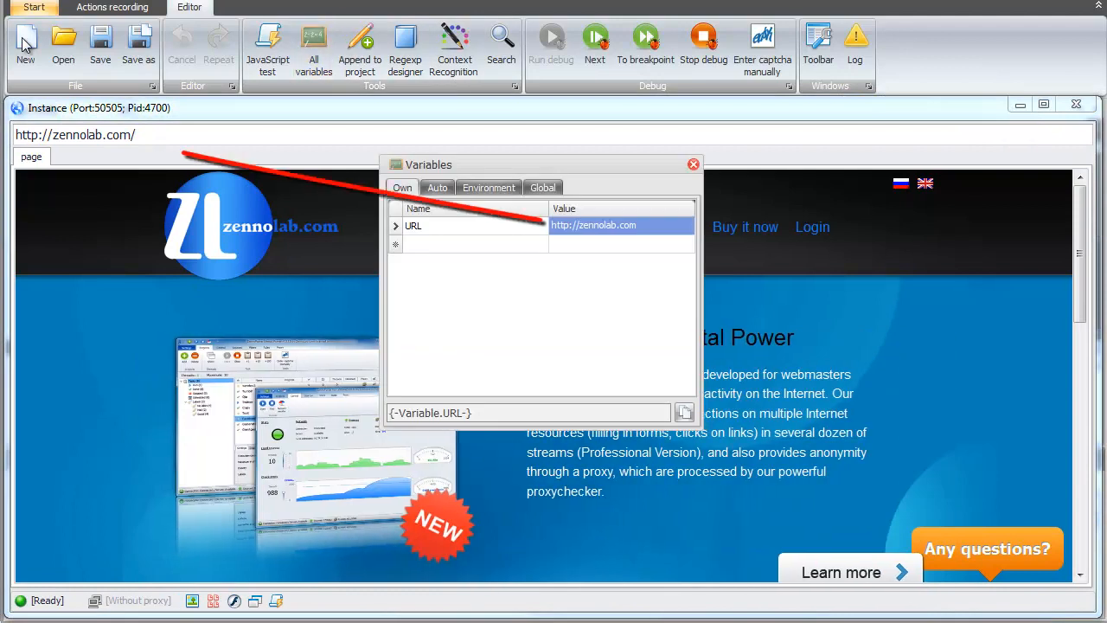